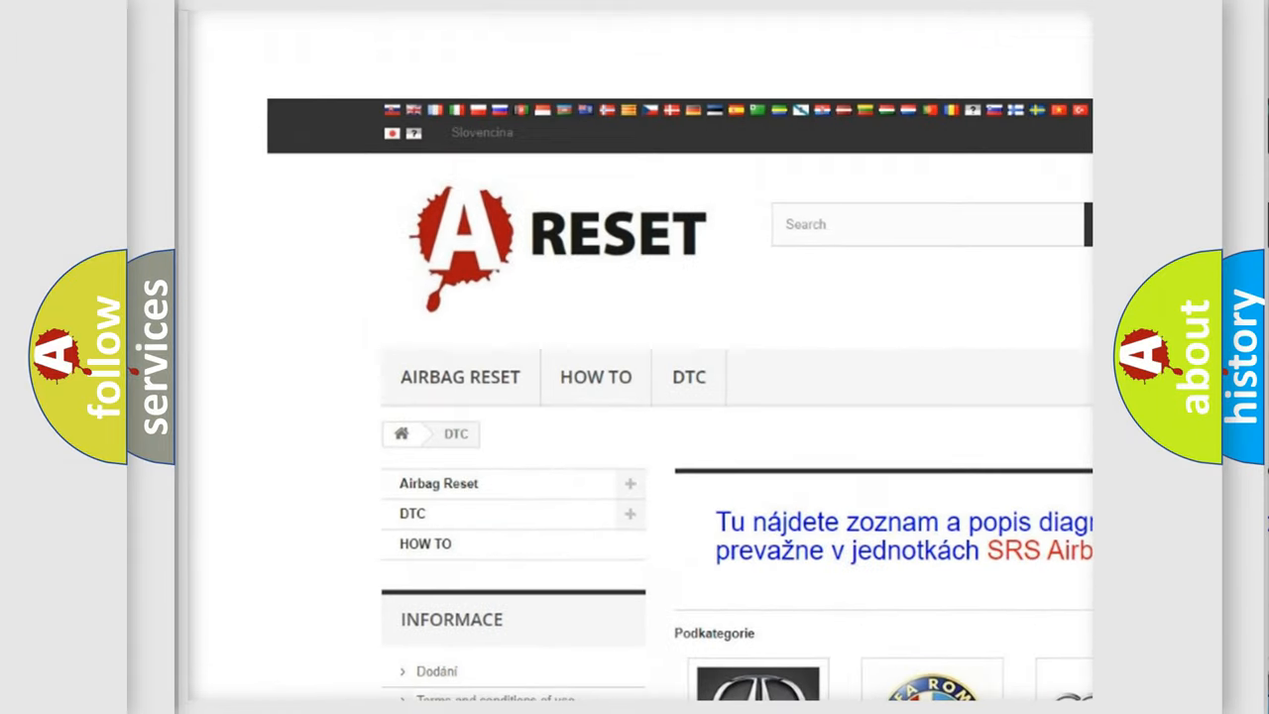
Choose the Alfa Romeo category tile and browse its list of trouble codes.
scroll(down, 3)
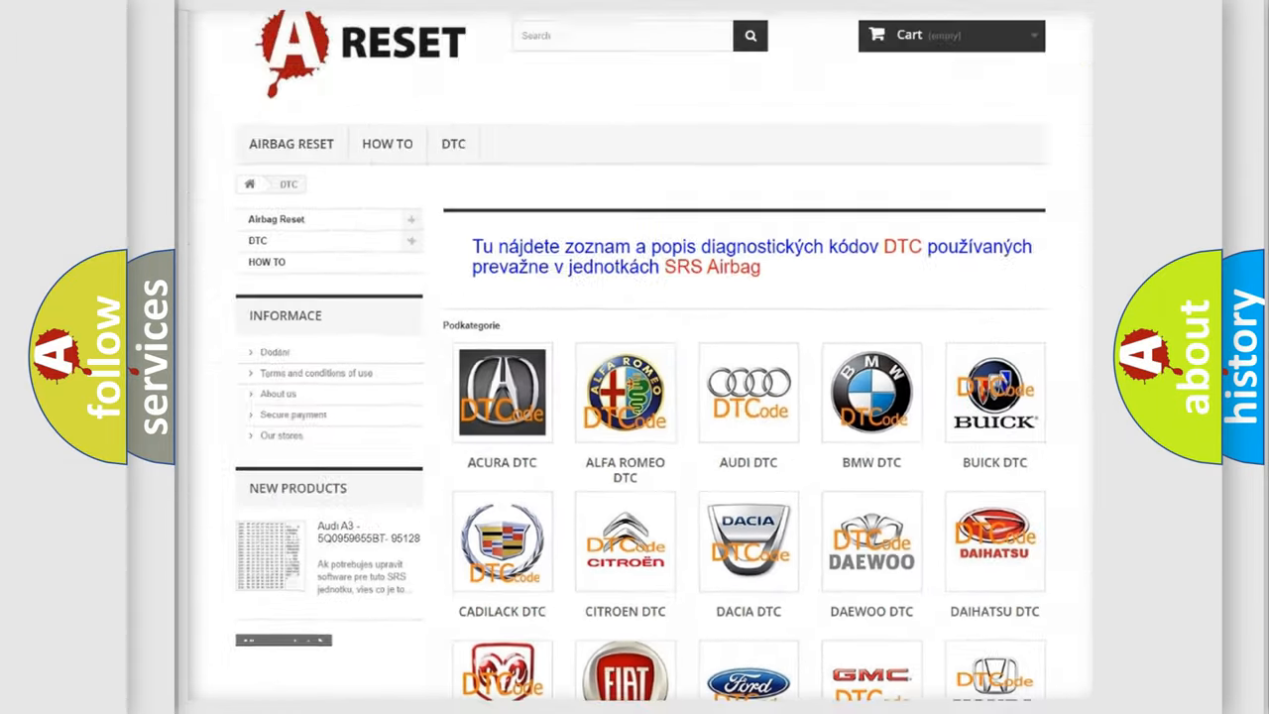
scroll(up, 3)
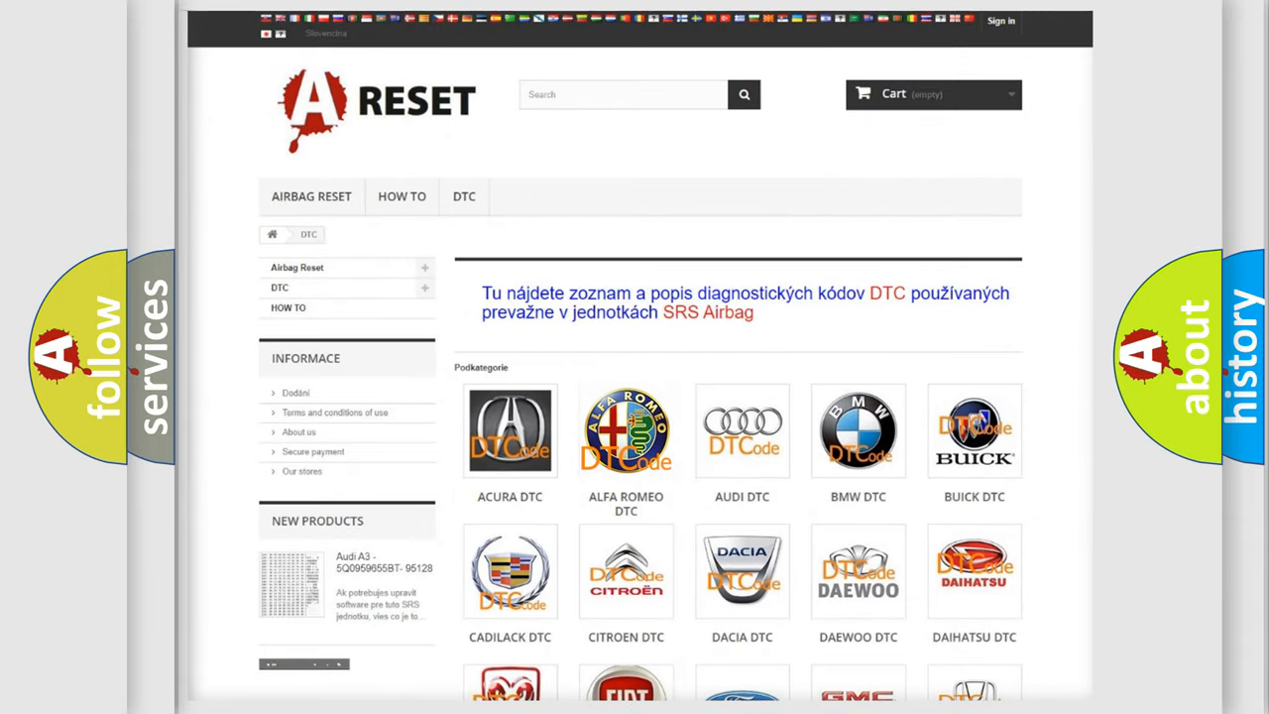
click(627, 431)
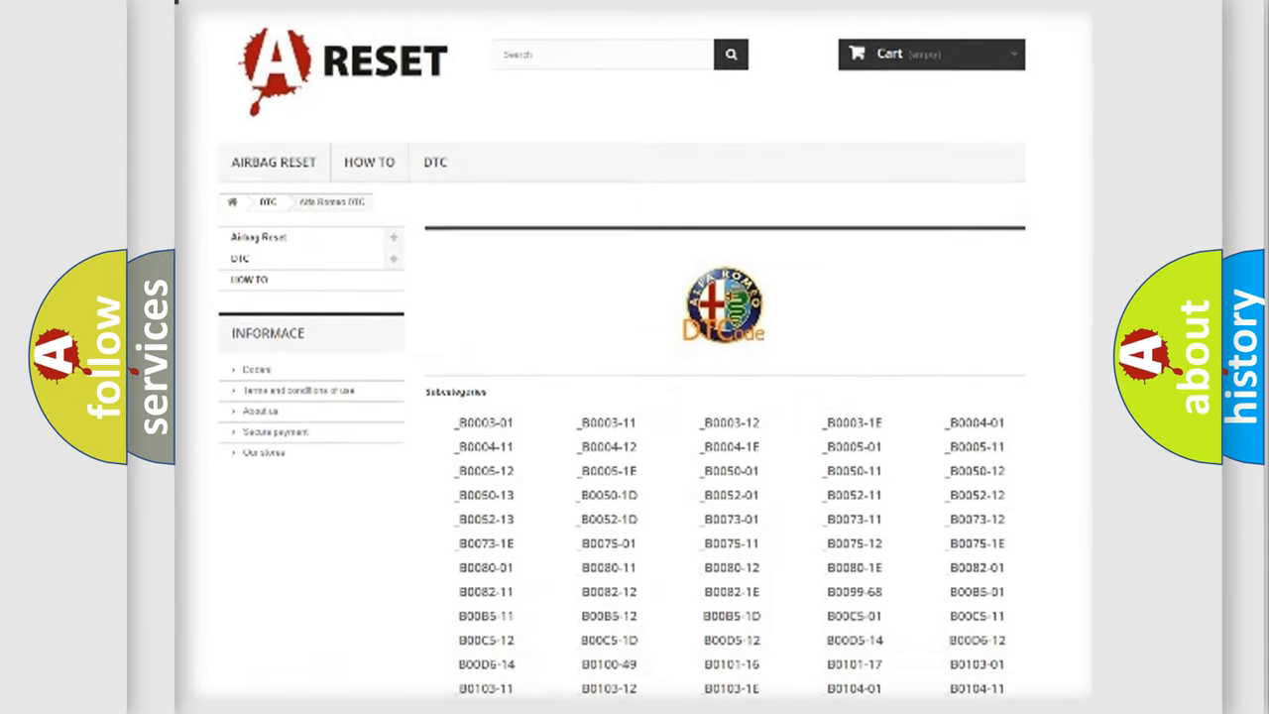
scroll(down, 3)
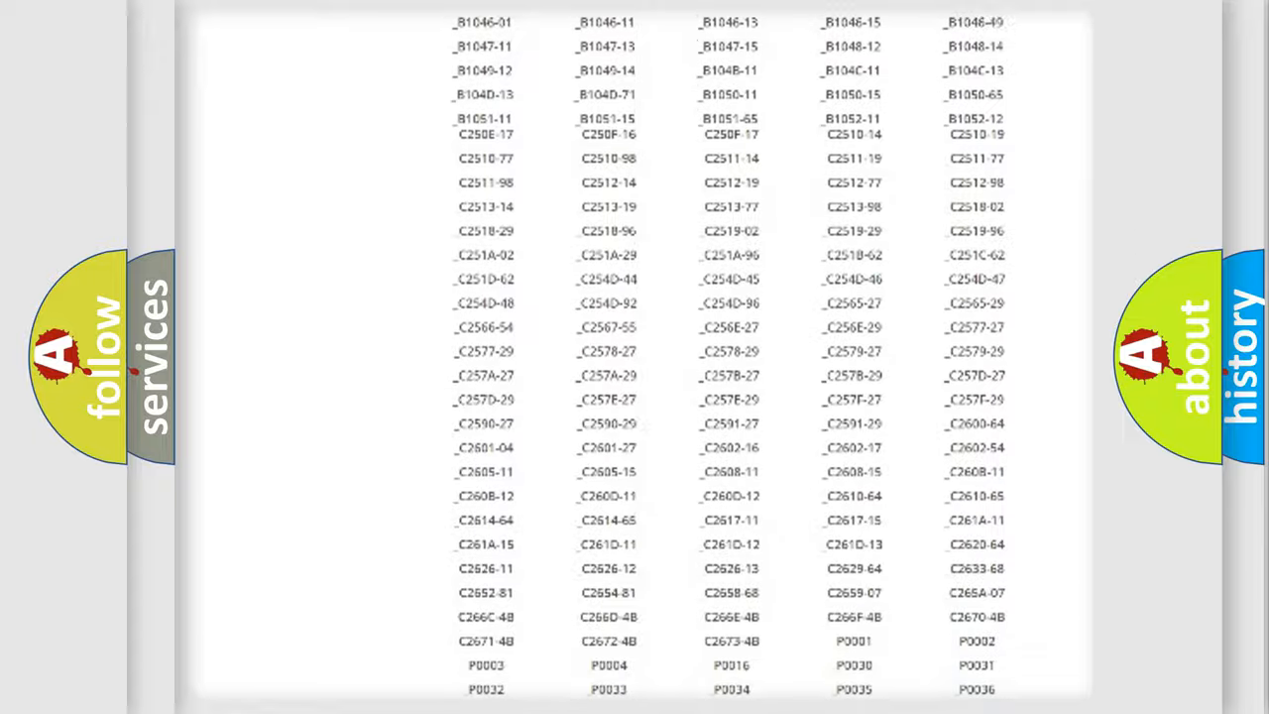
scroll(up, 3)
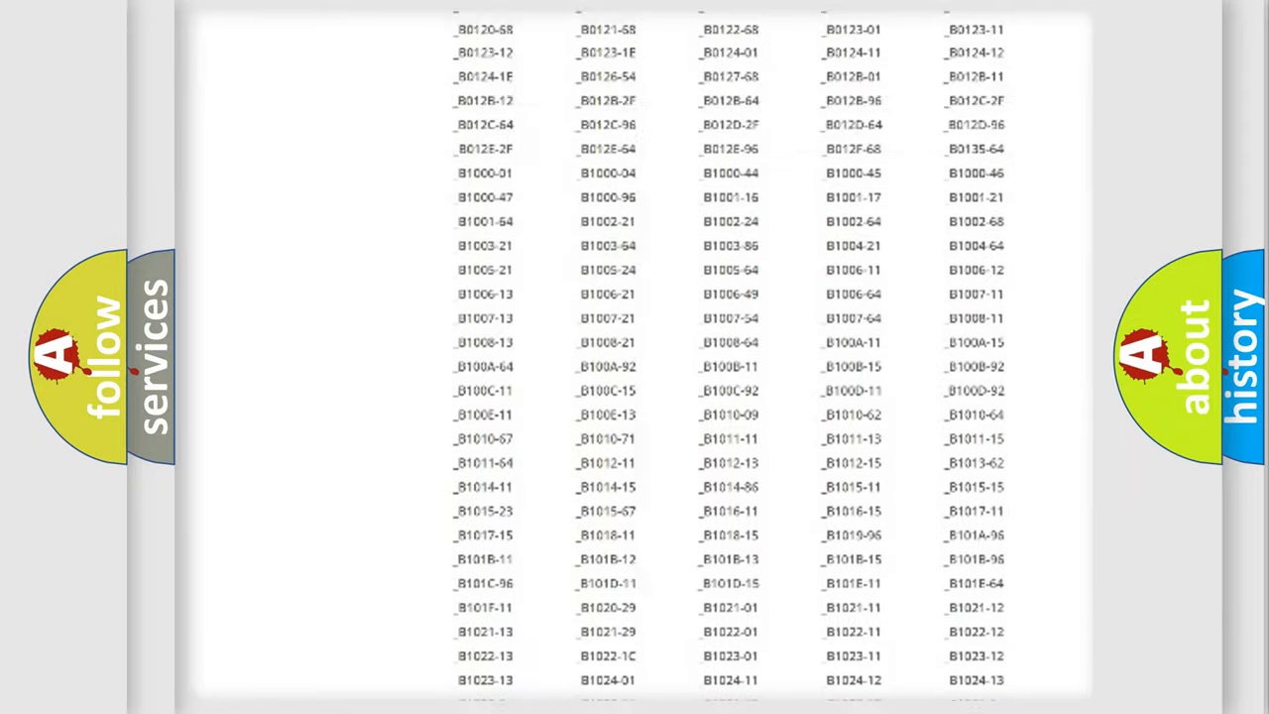
scroll(up, 3)
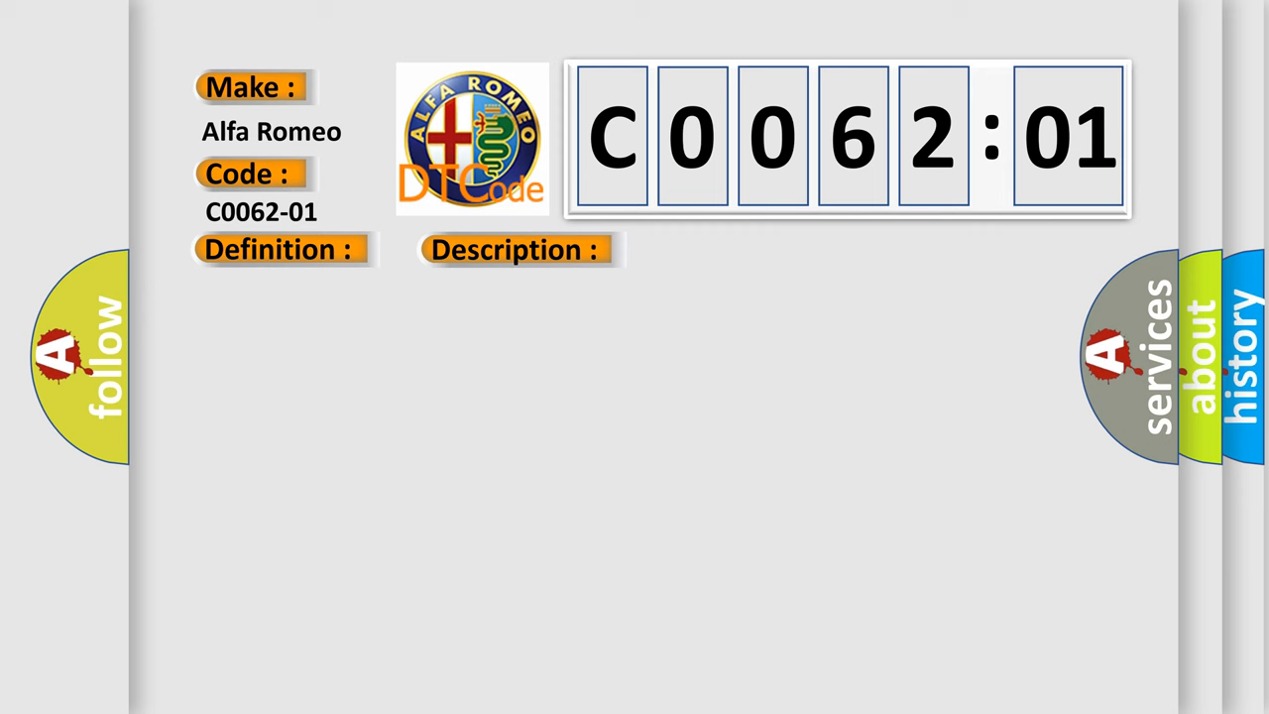
Reveal the C0062-01 card's definition, description and causes (ORC and ABS general electrical failure).
click(278, 250)
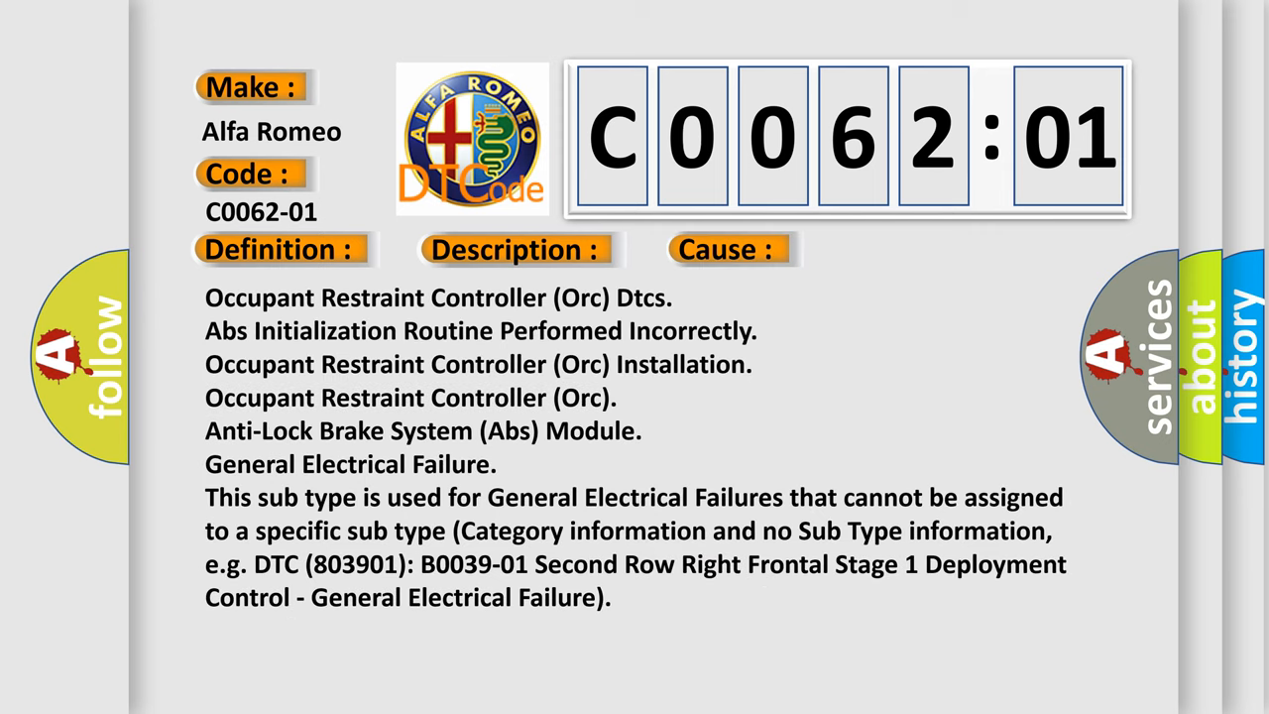